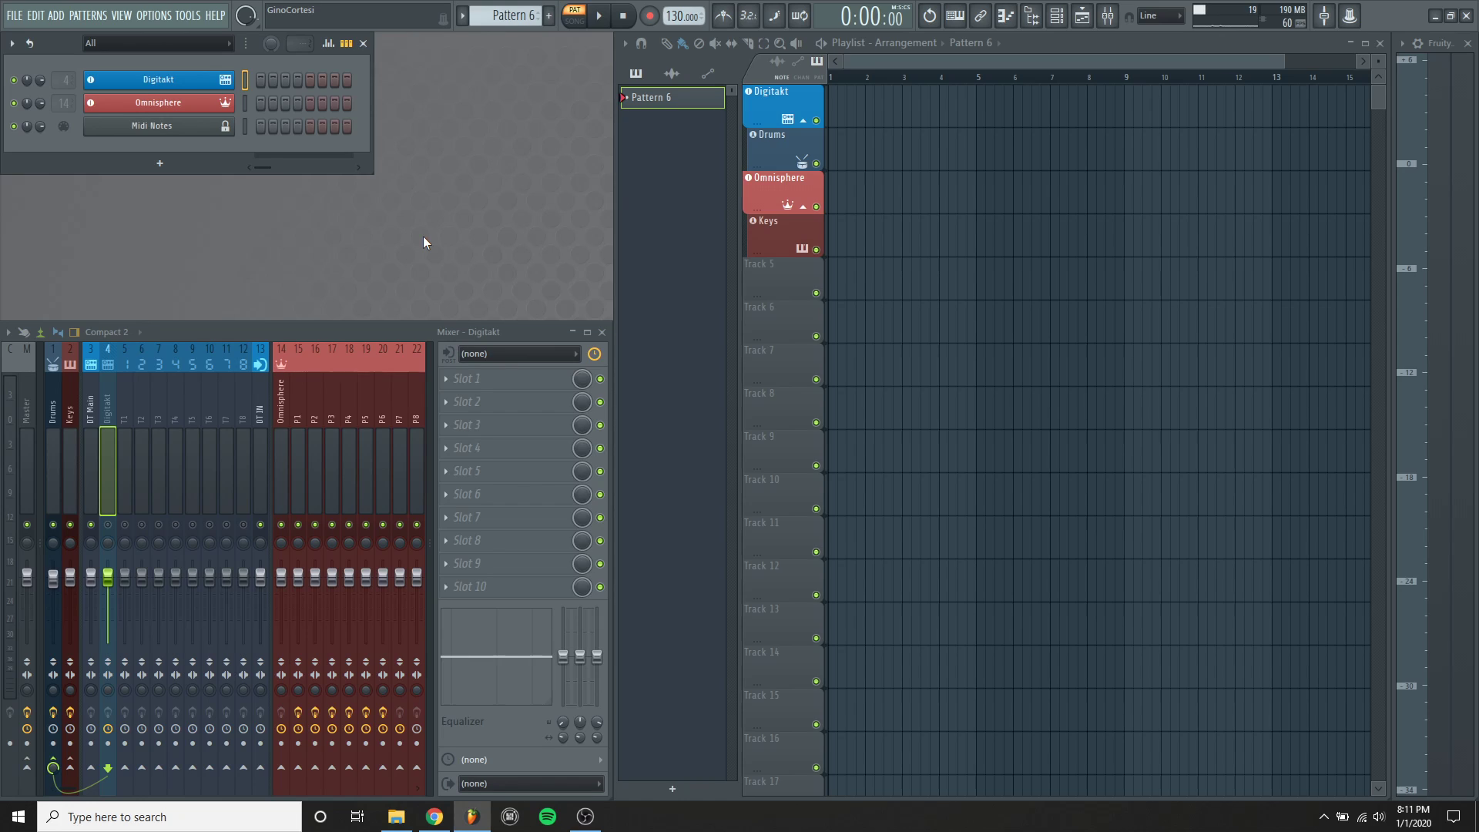
Open FL Studio's OPTIONS menu to list the settings categories
{"action": "left_click", "coordinate": [154, 15]}
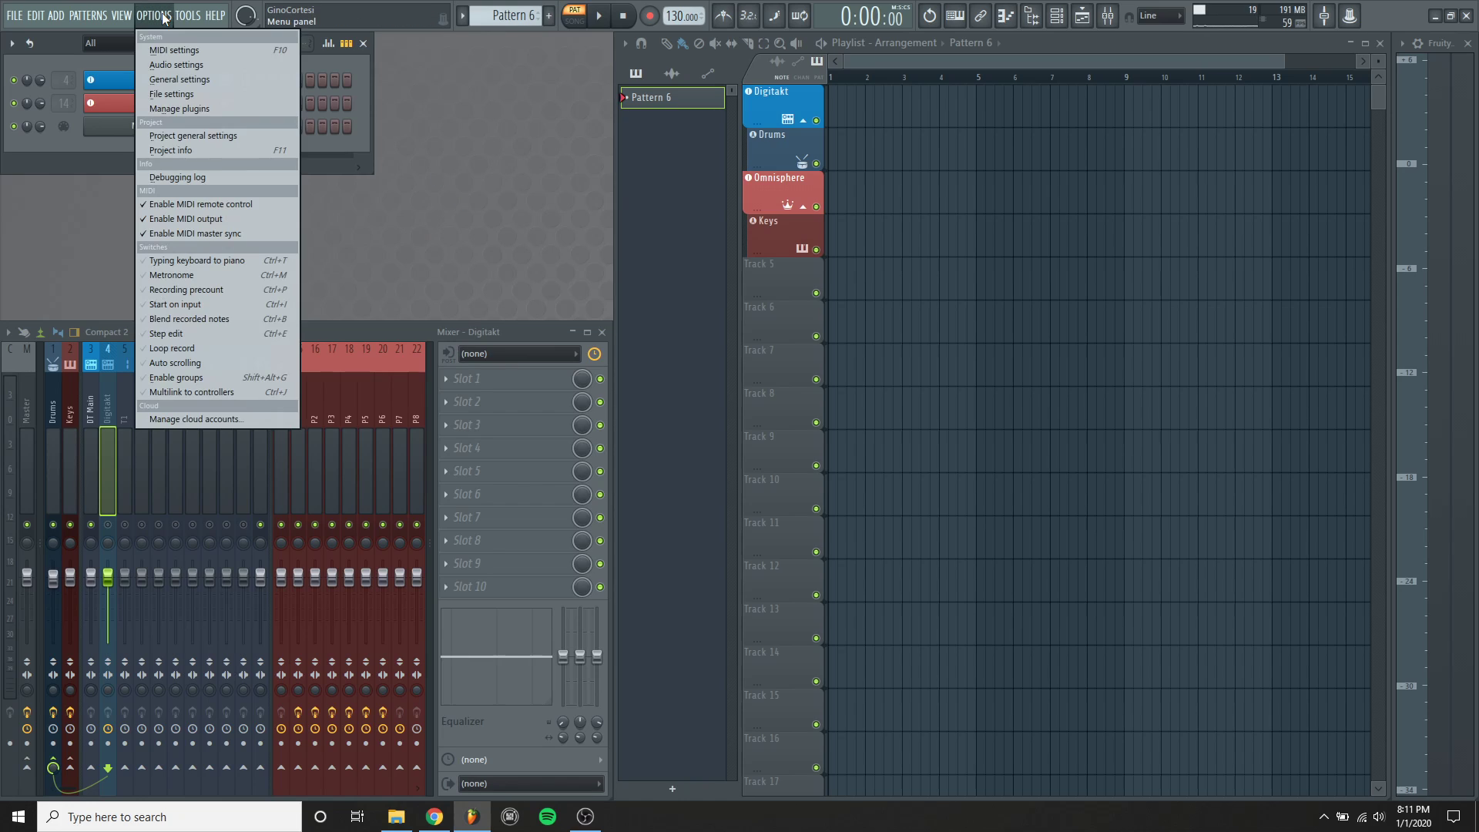
Open Audio settings and select Elektron Digitakt ASIO as the device at 48000 Hz
{"action": "left_click", "coordinate": [176, 64]}
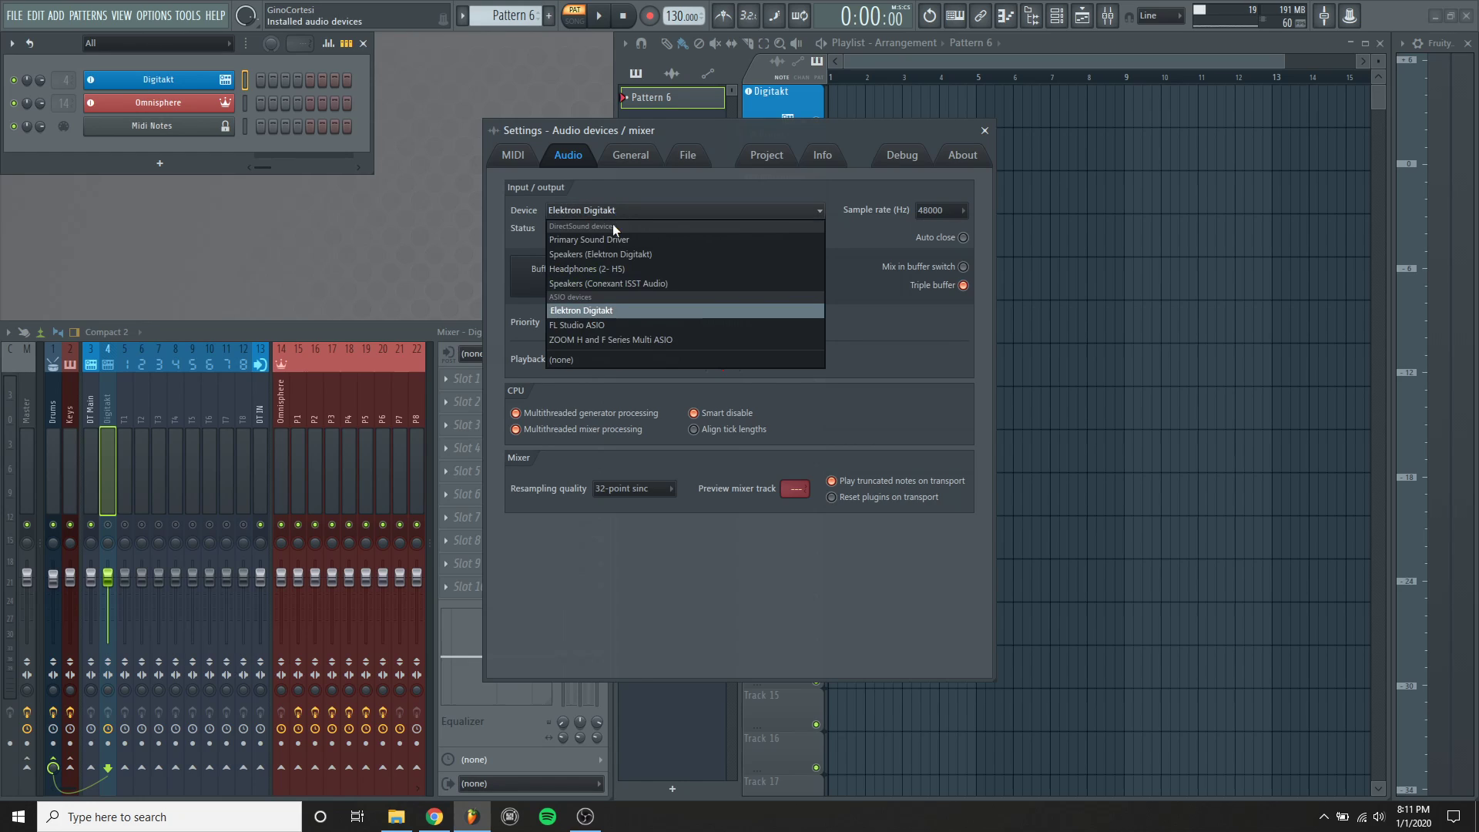
{"action": "mouse_move", "coordinate": [583, 318]}
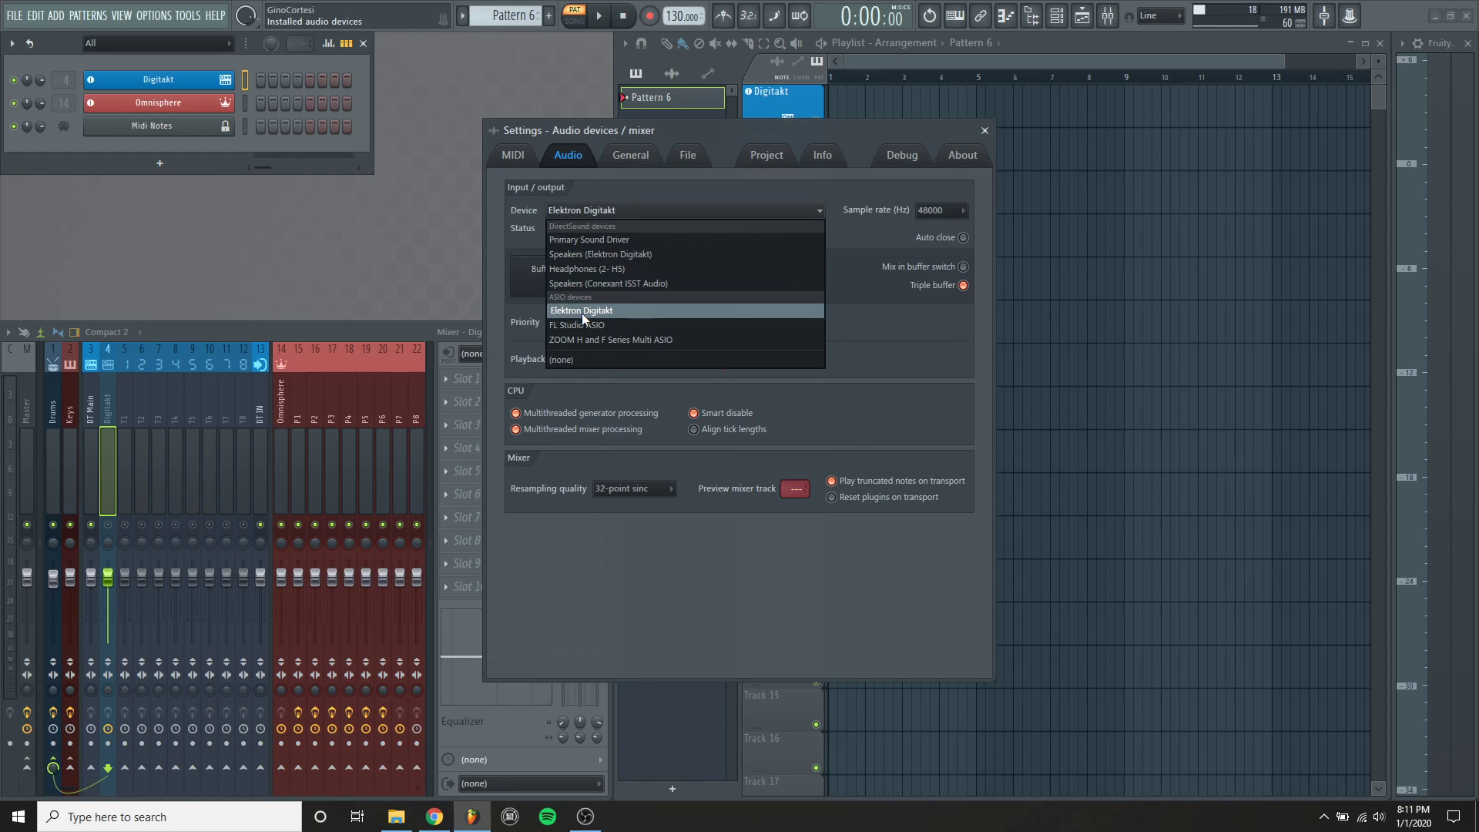
{"action": "left_click", "coordinate": [581, 311]}
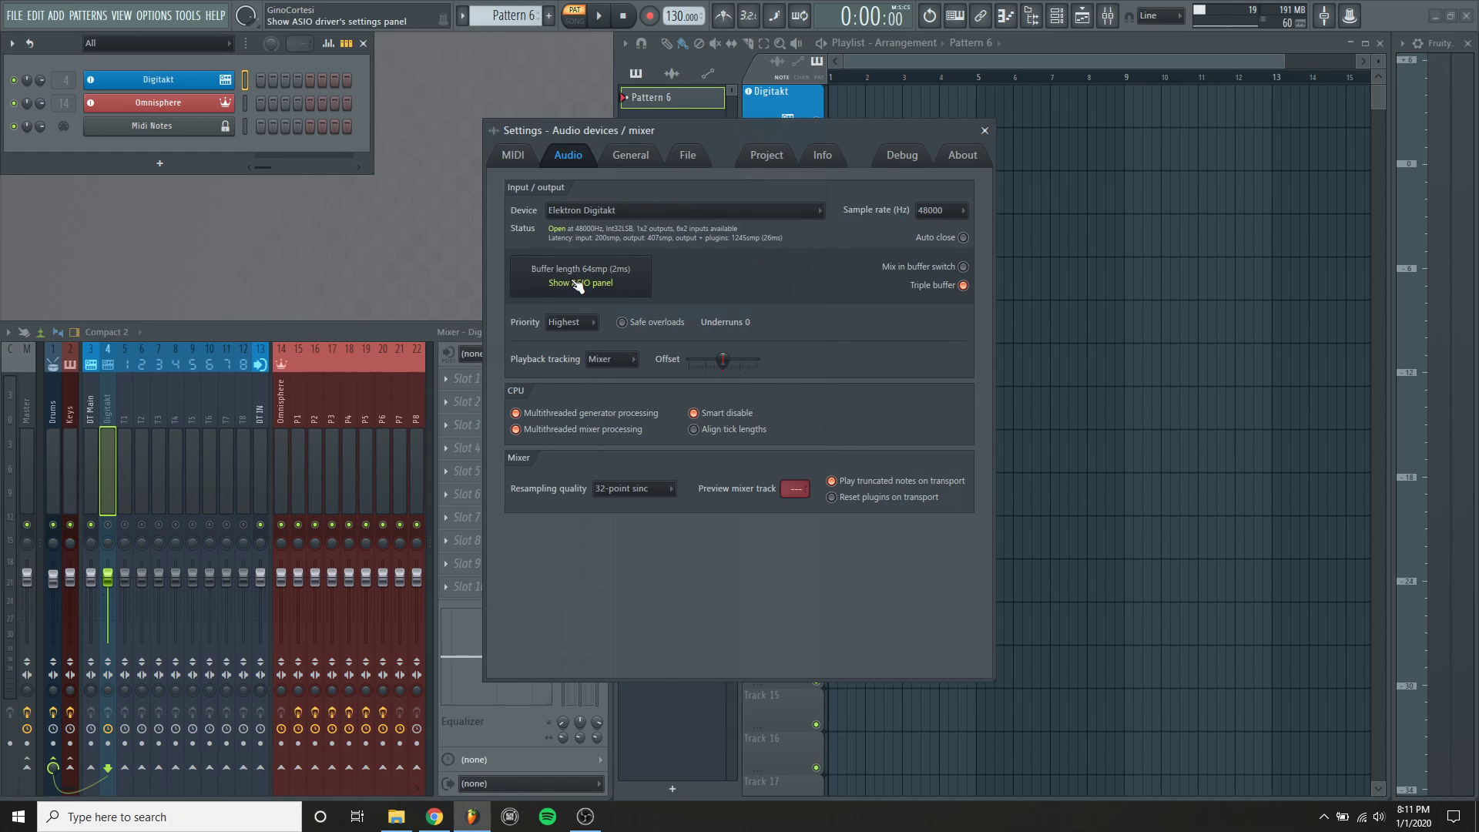
Open the Digitakt's Overbridge Control Panel settings showing 64-sample buffers and Highest speed mode
{"action": "left_click", "coordinate": [579, 282]}
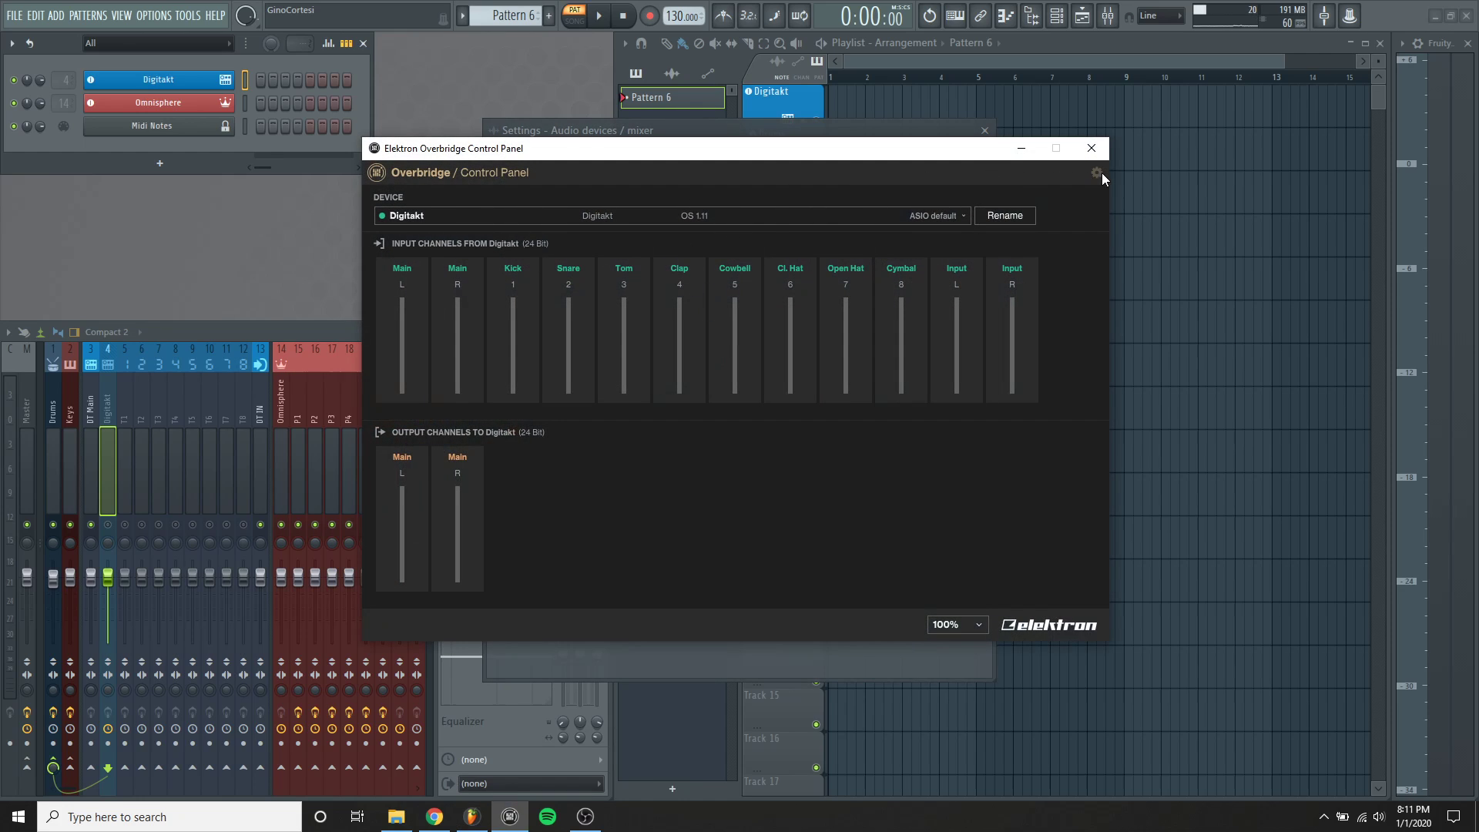
{"action": "left_click", "coordinate": [1095, 173]}
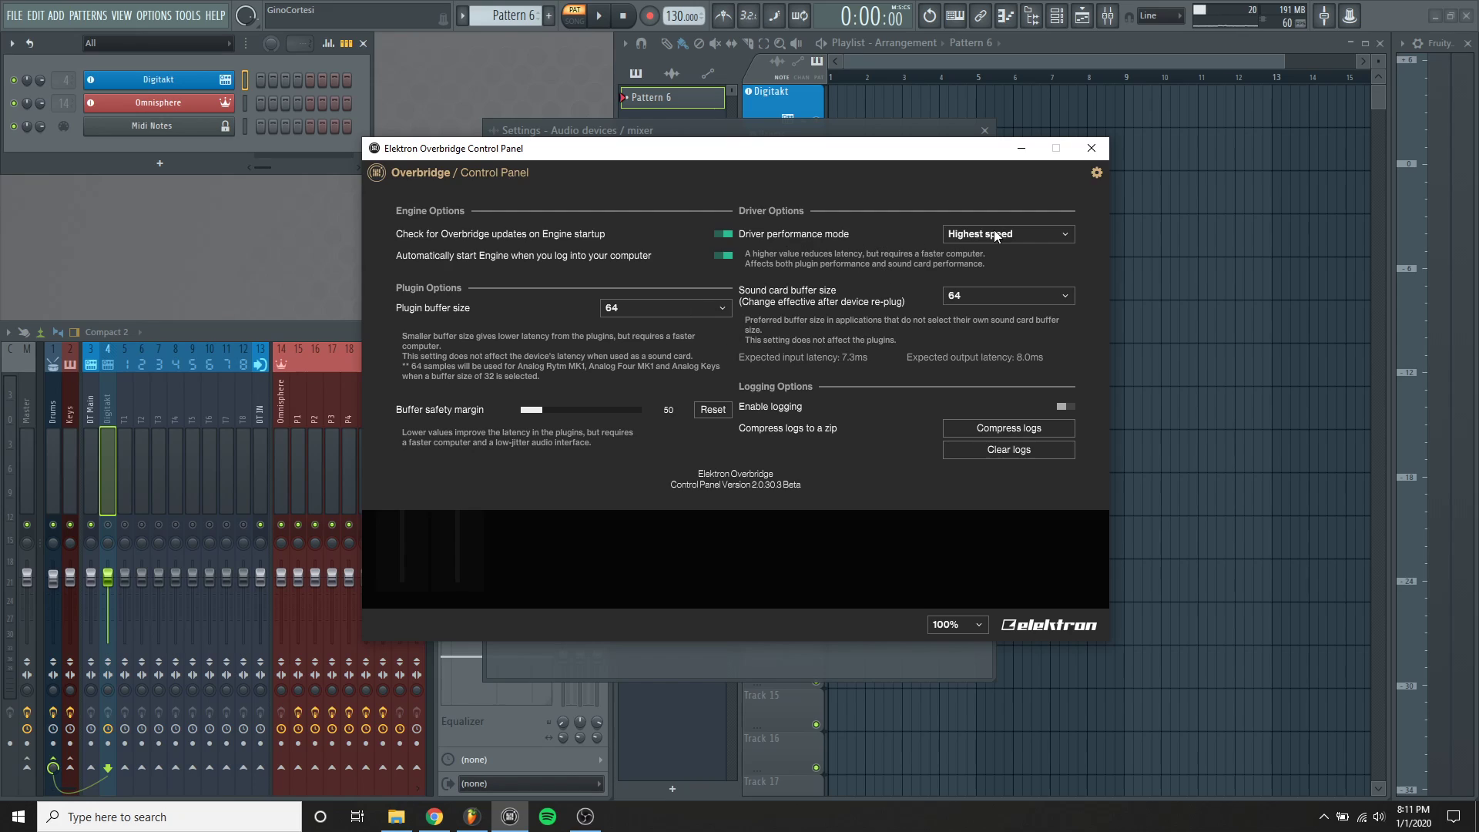
{"action": "mouse_move", "coordinate": [971, 243]}
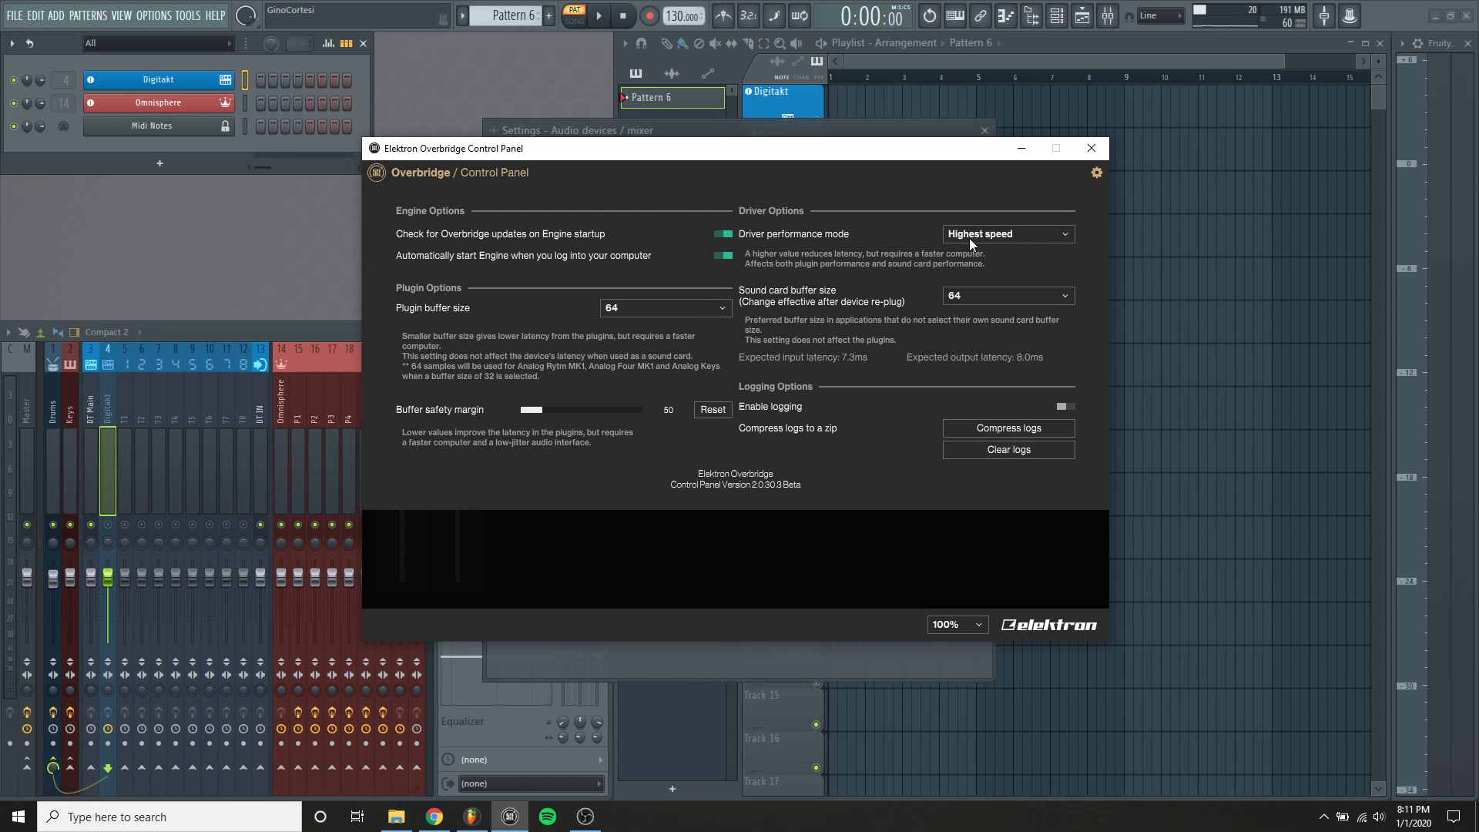
{"action": "mouse_move", "coordinate": [766, 303]}
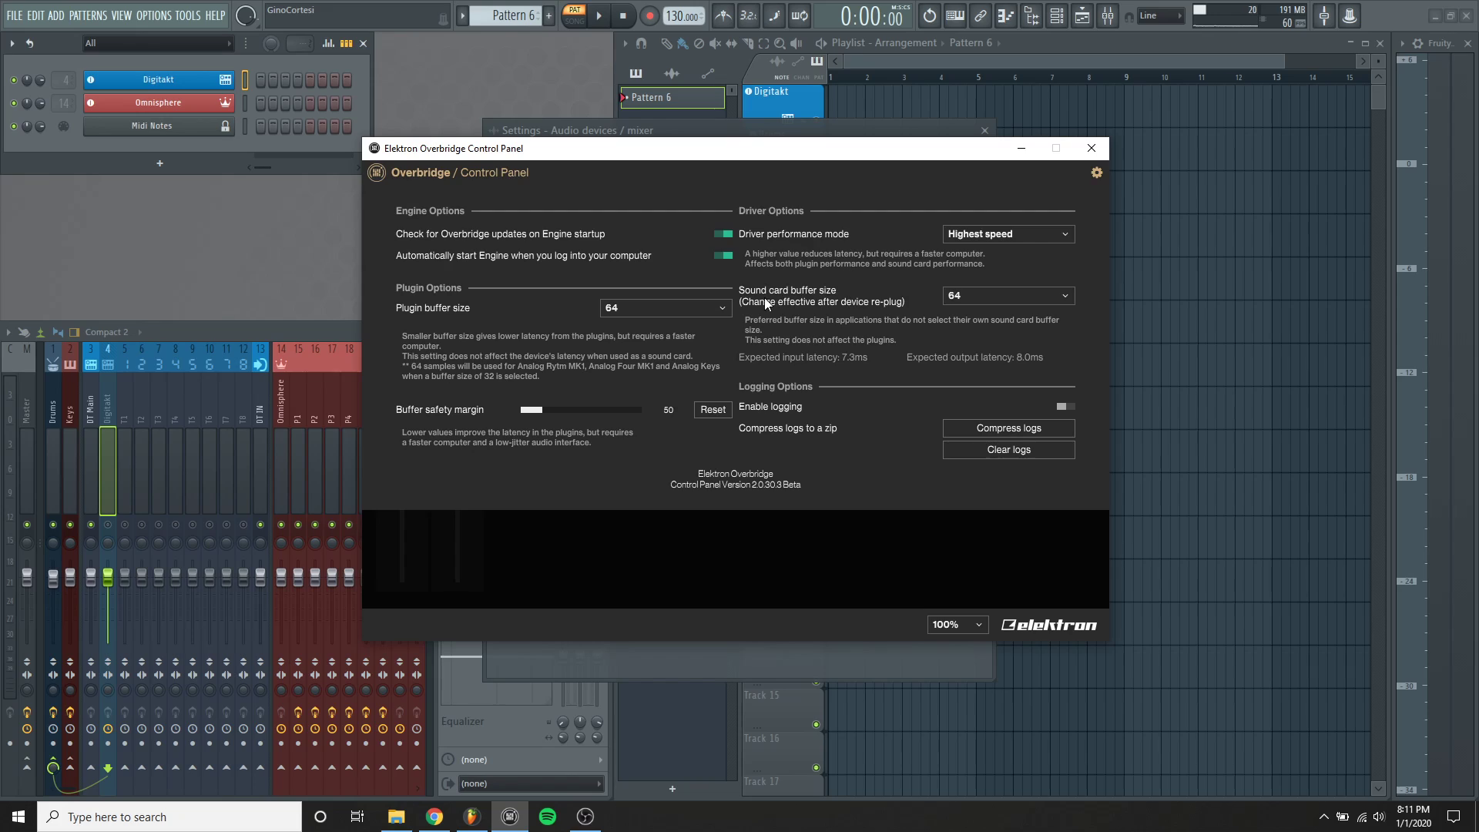
{"action": "mouse_move", "coordinate": [778, 302]}
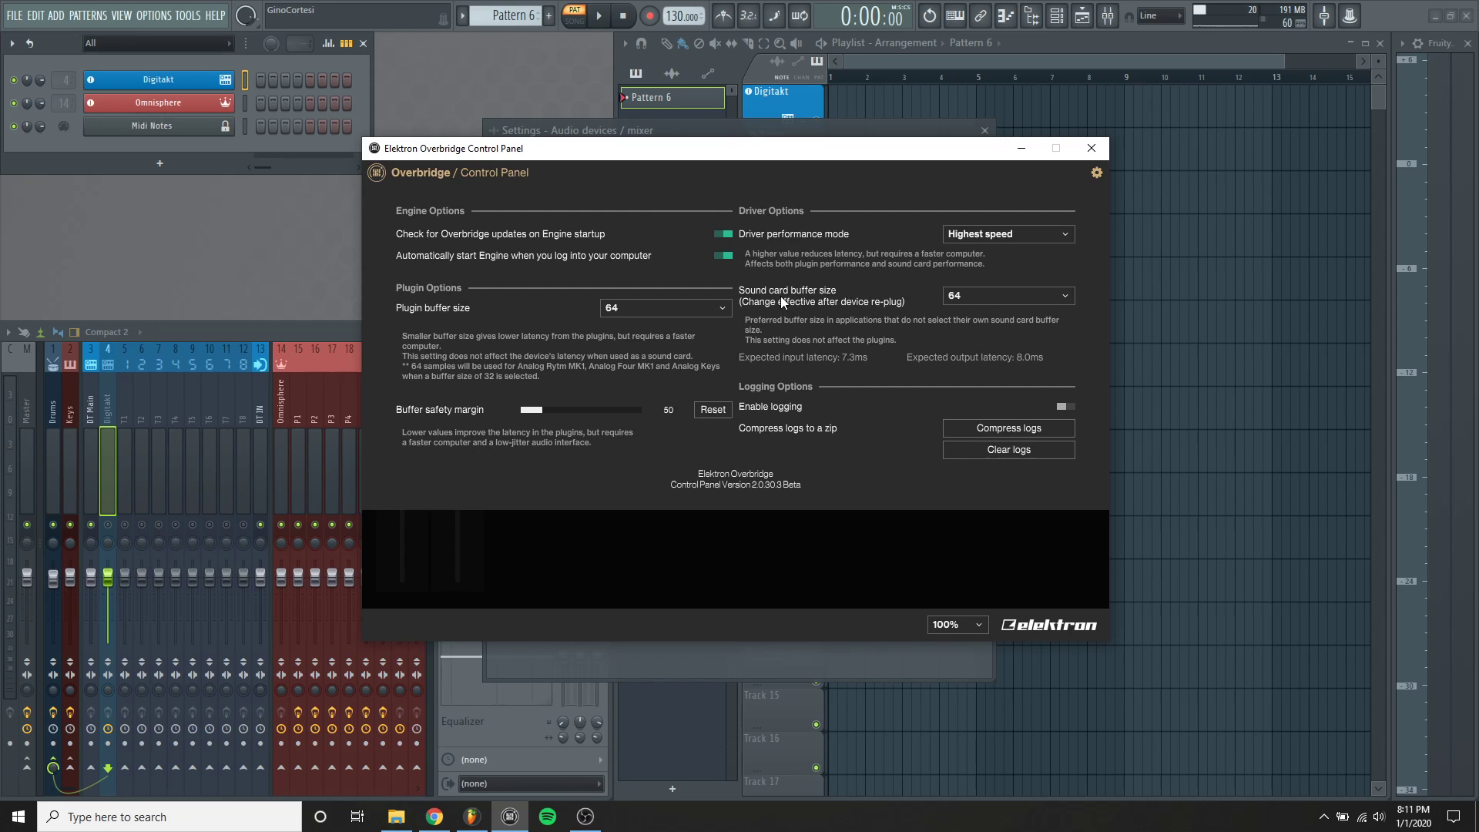
{"action": "mouse_move", "coordinate": [584, 327]}
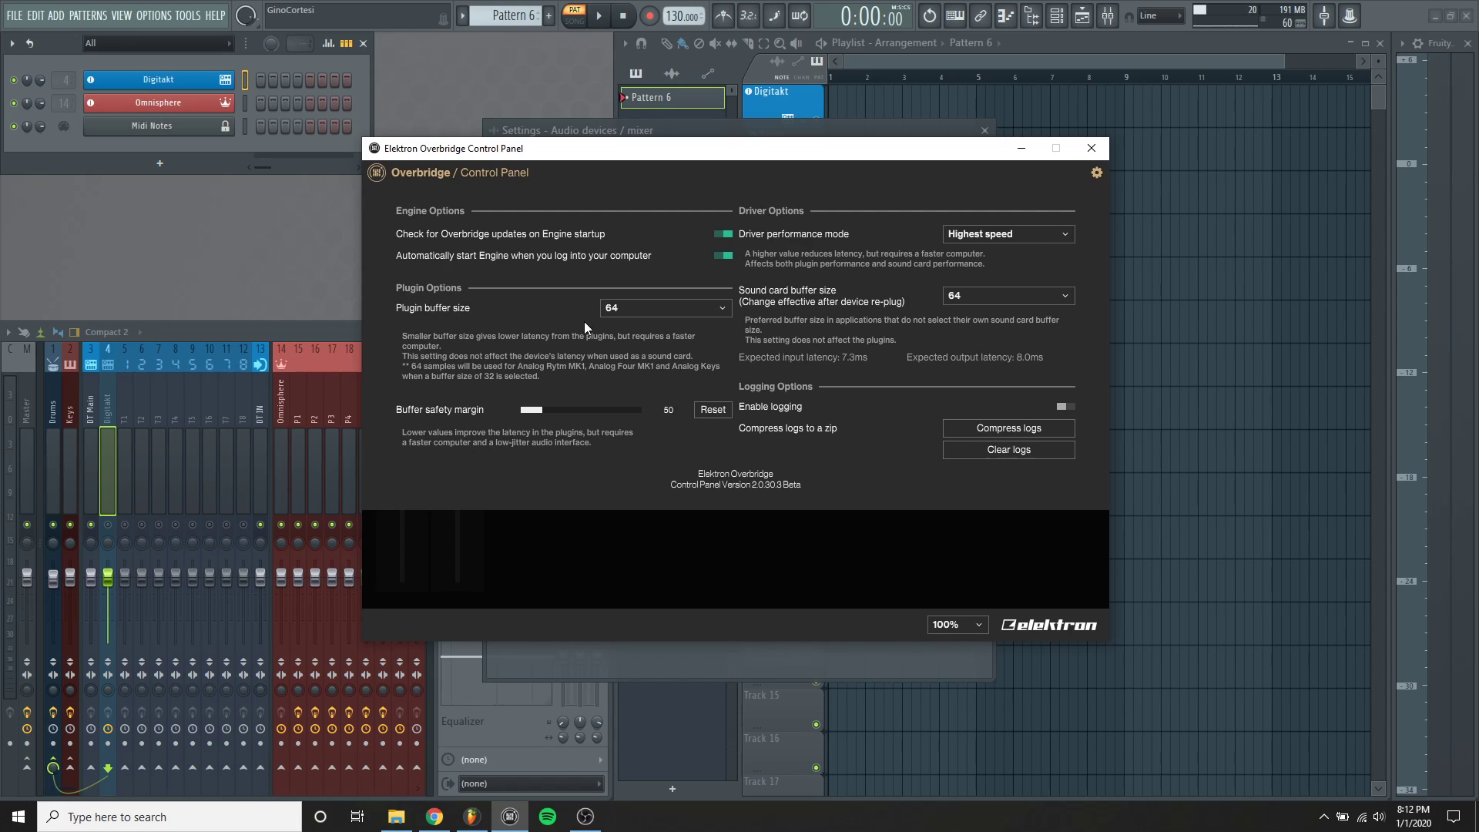
{"action": "mouse_move", "coordinate": [464, 425]}
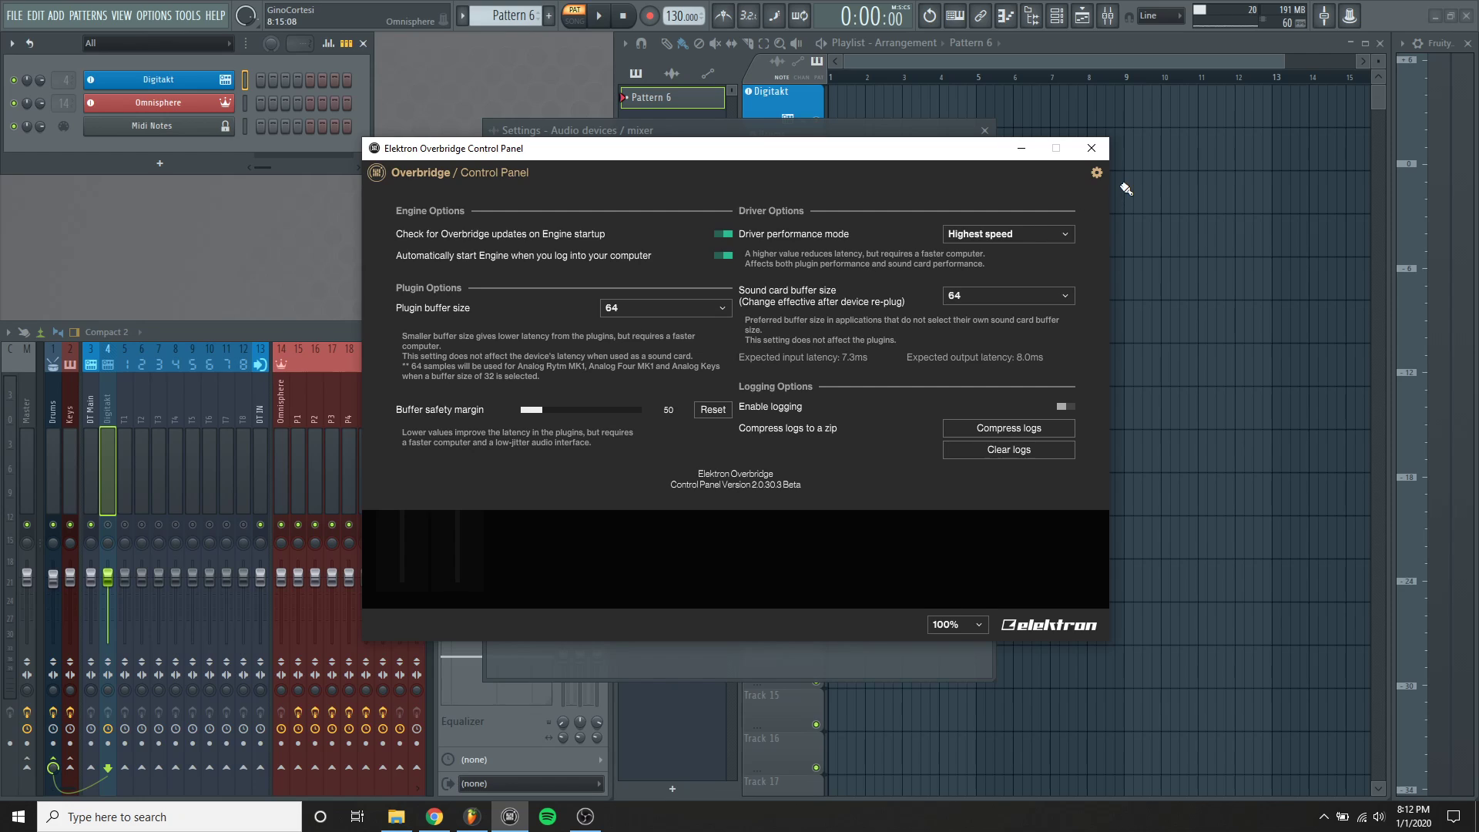
Close the Overbridge panel and toggle Triple buffer off and back on, giving 26 ms latency
{"action": "left_click", "coordinate": [1091, 147]}
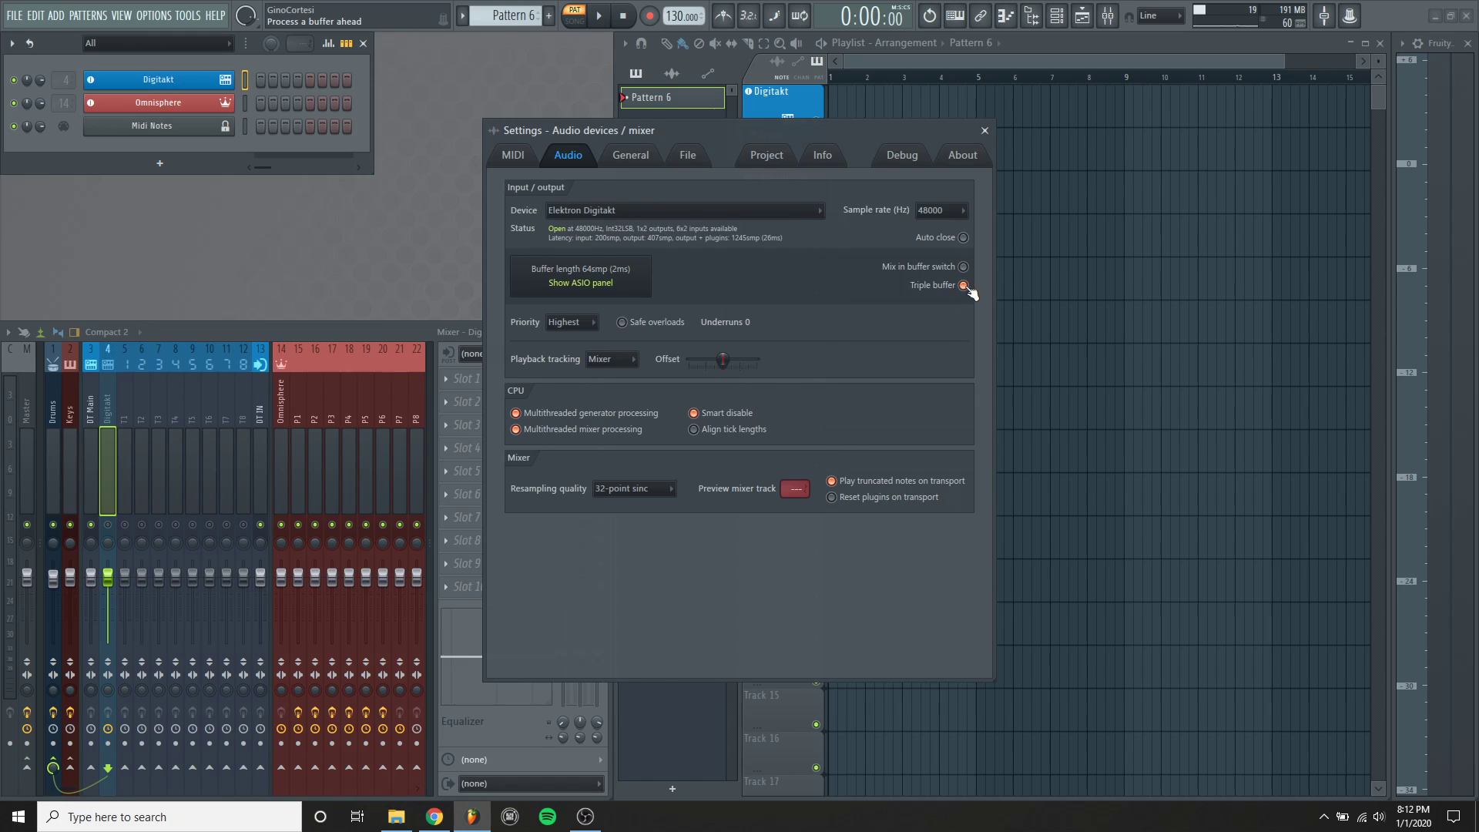
{"action": "left_click", "coordinate": [963, 285]}
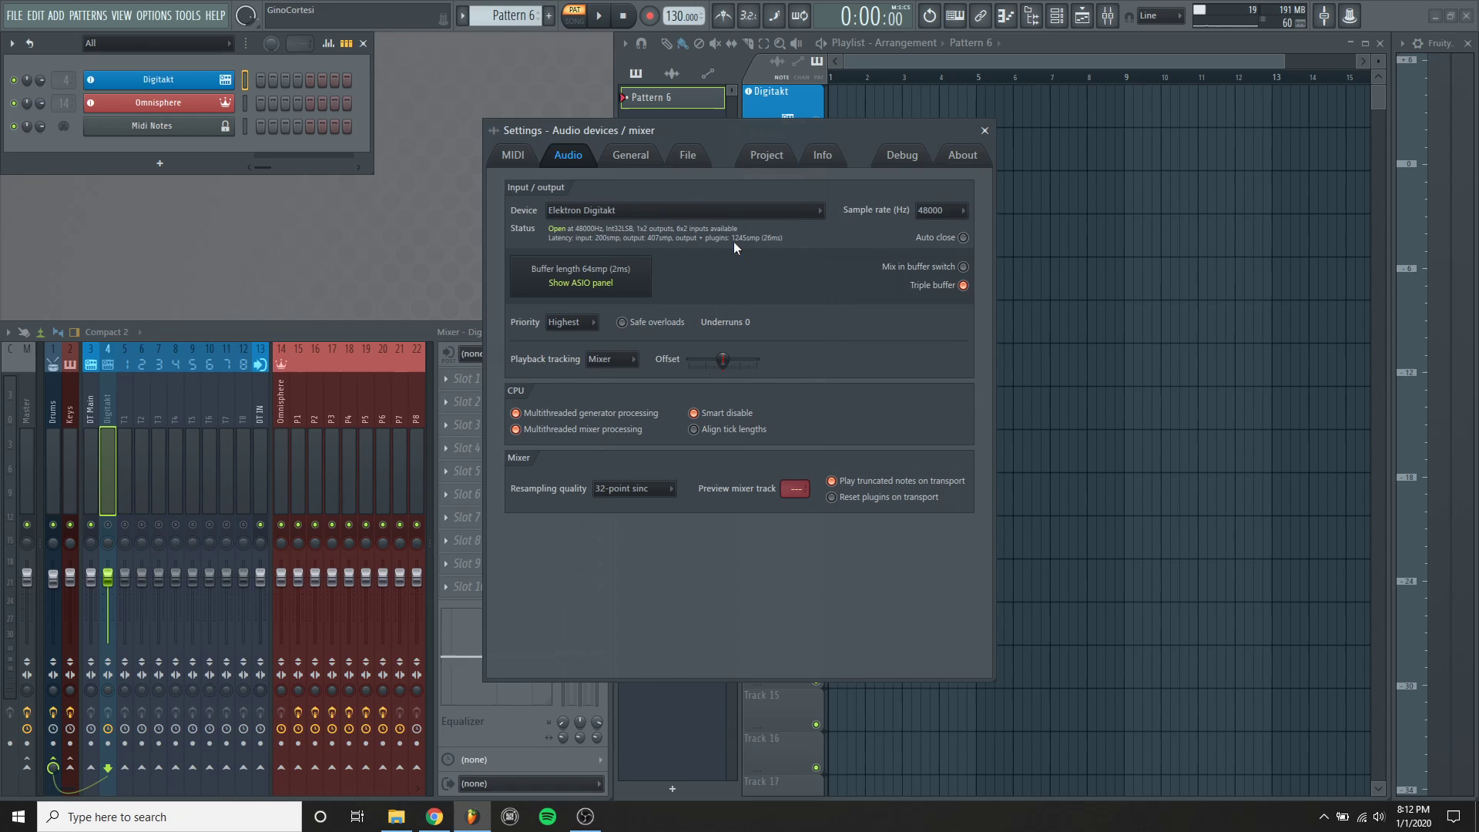
{"action": "mouse_move", "coordinate": [778, 244]}
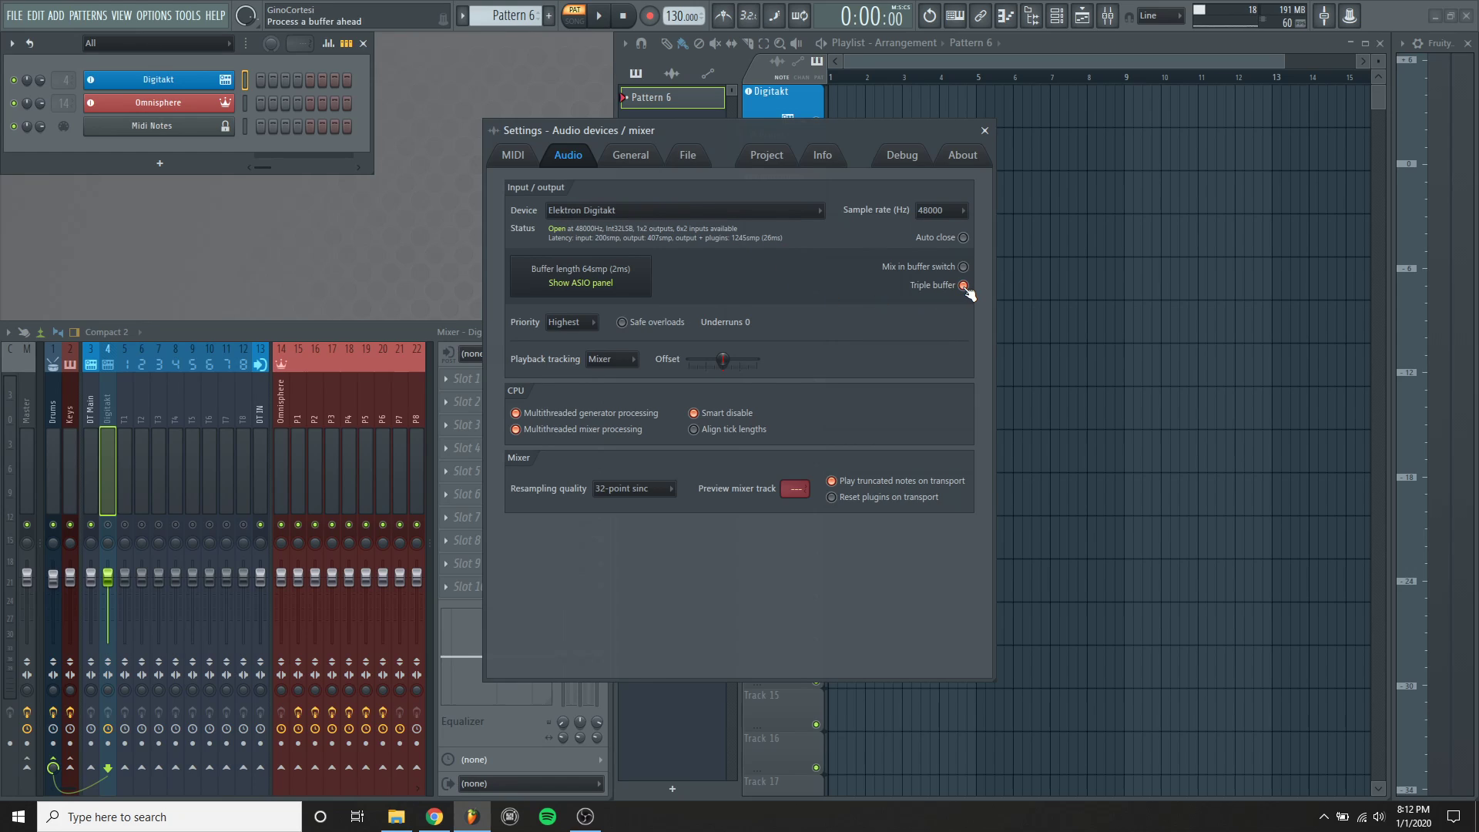
{"action": "left_click", "coordinate": [963, 285]}
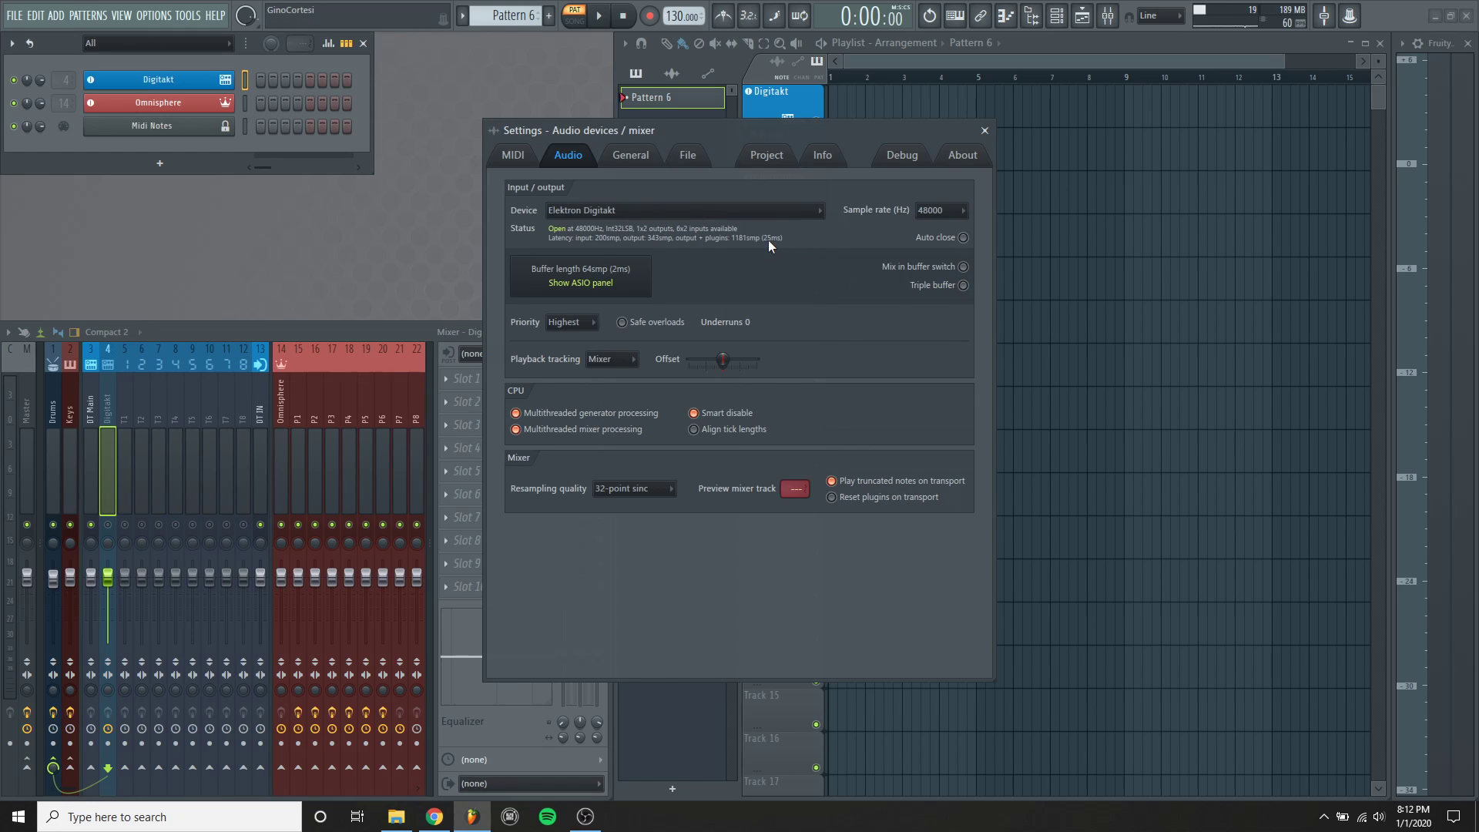
{"action": "left_click", "coordinate": [962, 285]}
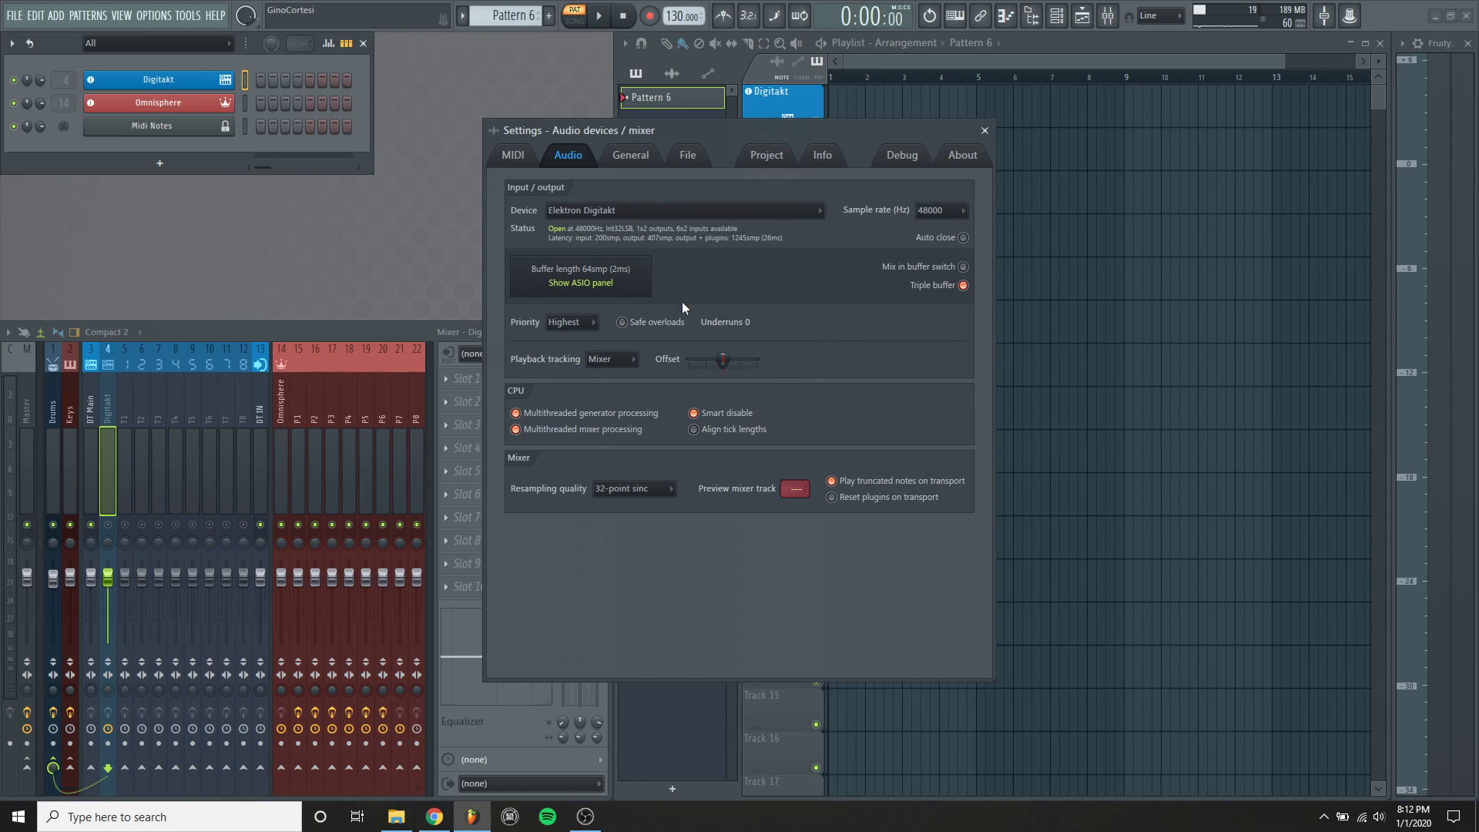
{"action": "mouse_move", "coordinate": [693, 298]}
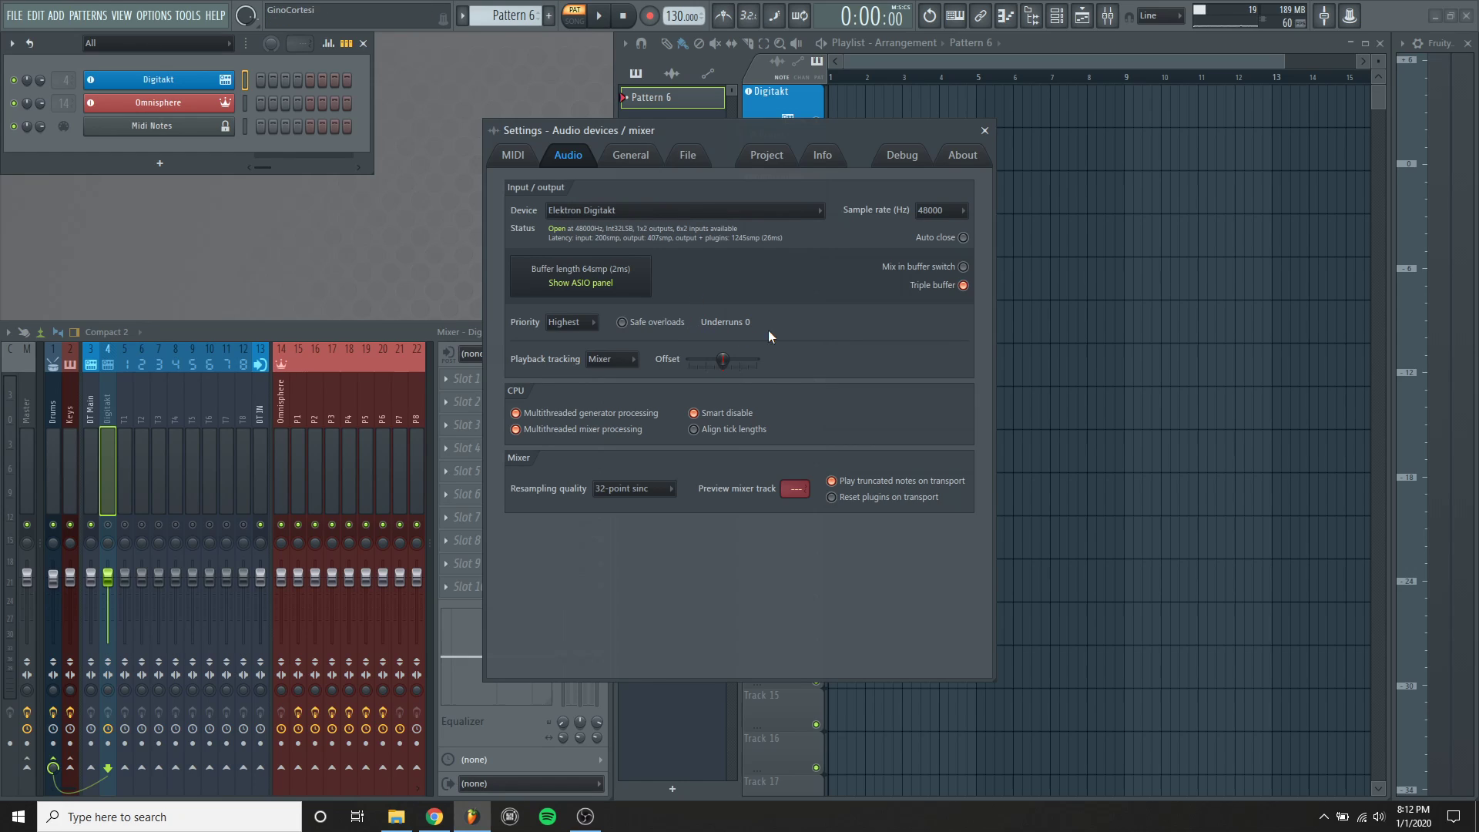
{"action": "mouse_move", "coordinate": [804, 296]}
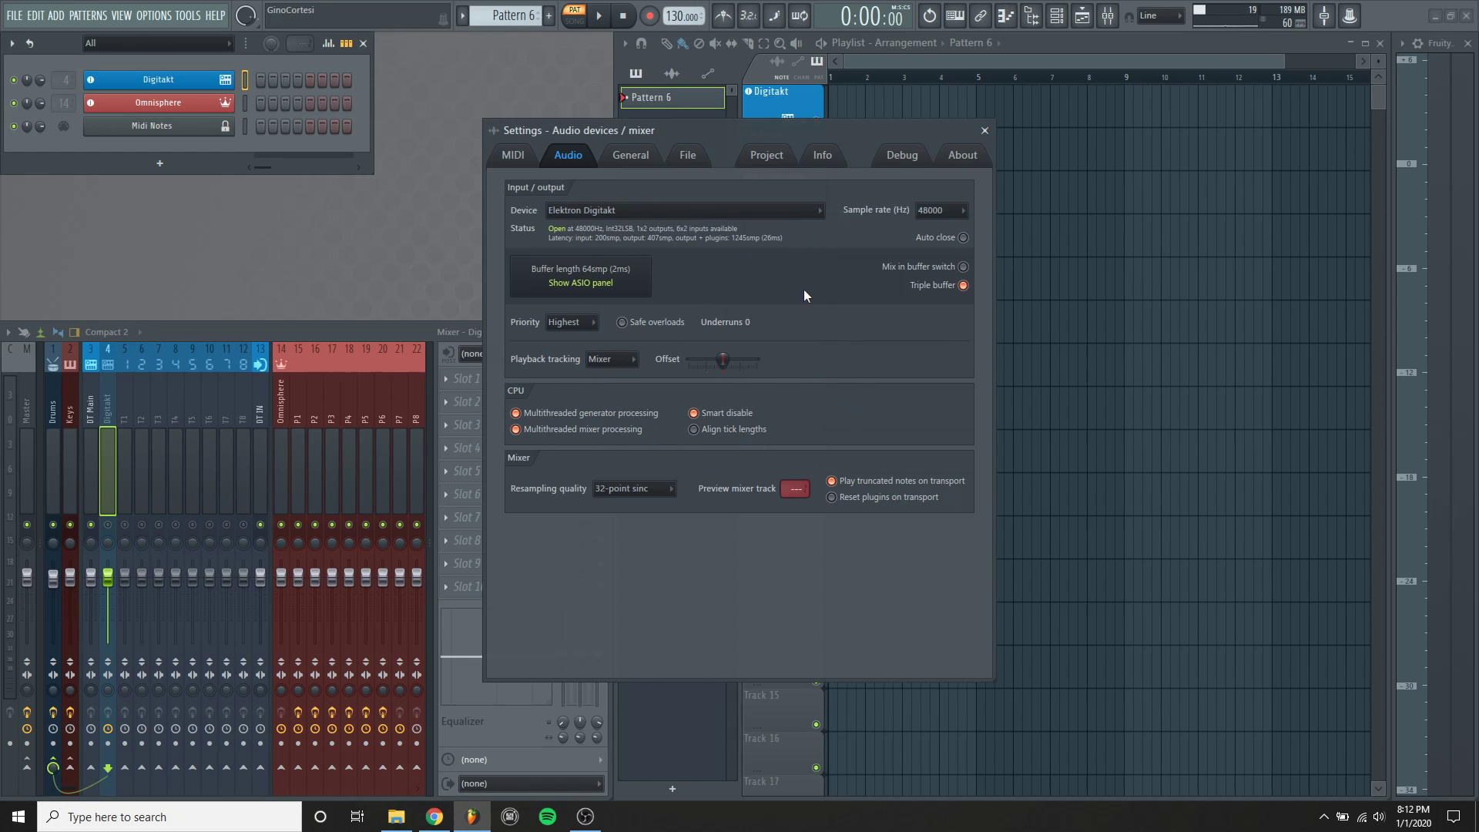